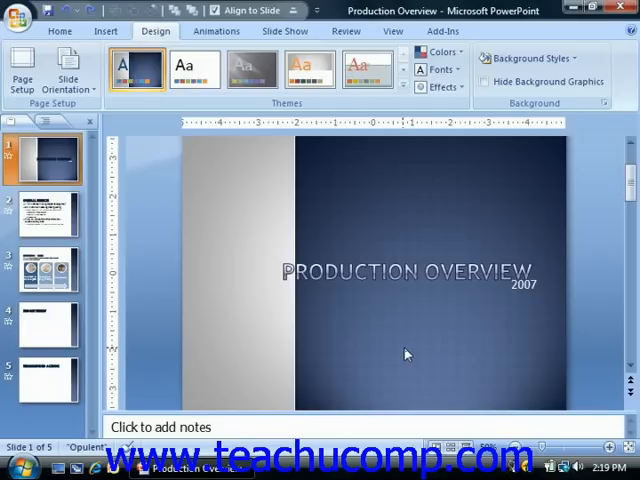
{"action": "mouse_move", "coordinate": [398, 350]}
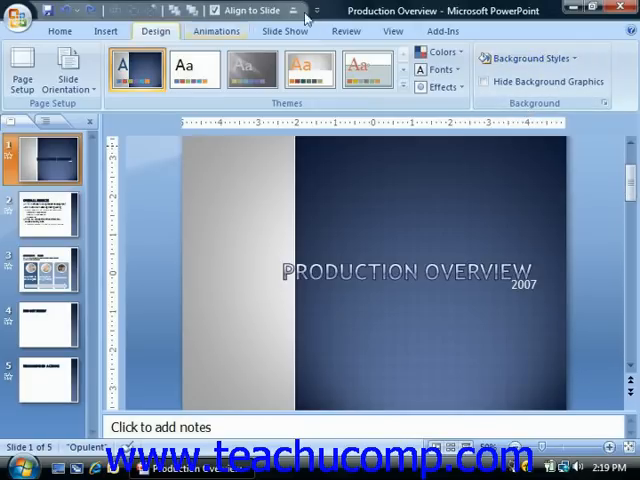
Show the Background Styles gallery from the Design ribbon, previewing styles on the title slide
{"action": "left_click", "coordinate": [528, 58]}
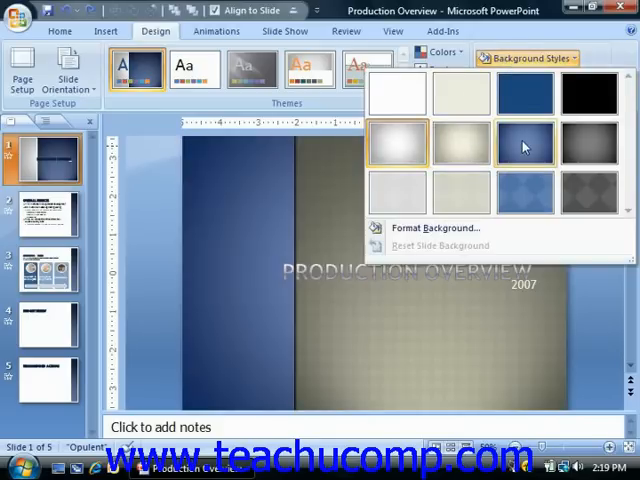
{"action": "mouse_move", "coordinate": [524, 148]}
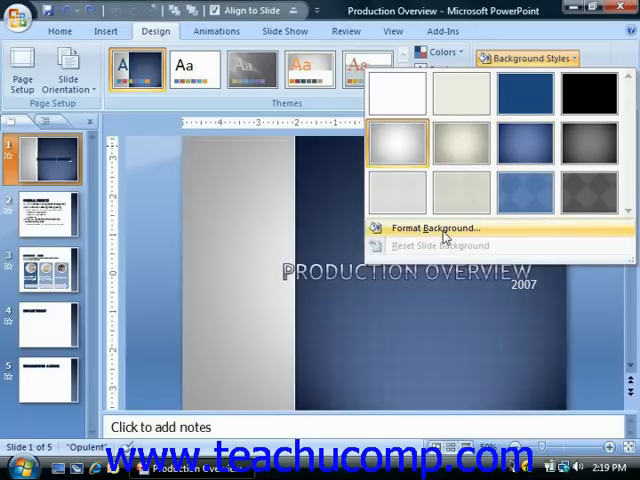
{"action": "mouse_move", "coordinate": [440, 228]}
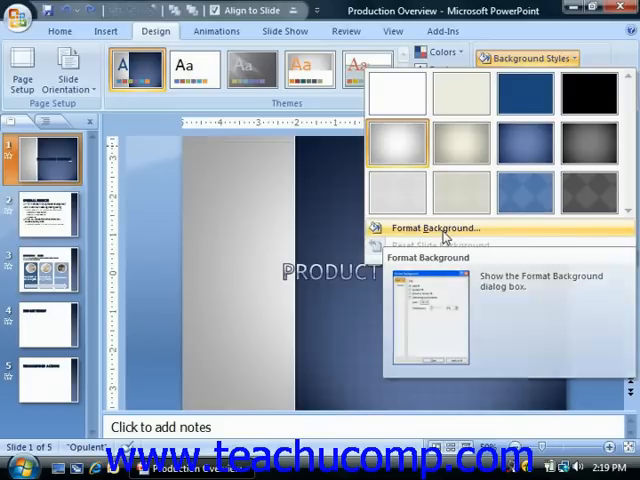
In Format Background, switch to Picture or texture fill, then return to Gradient fill
{"action": "left_click", "coordinate": [440, 228]}
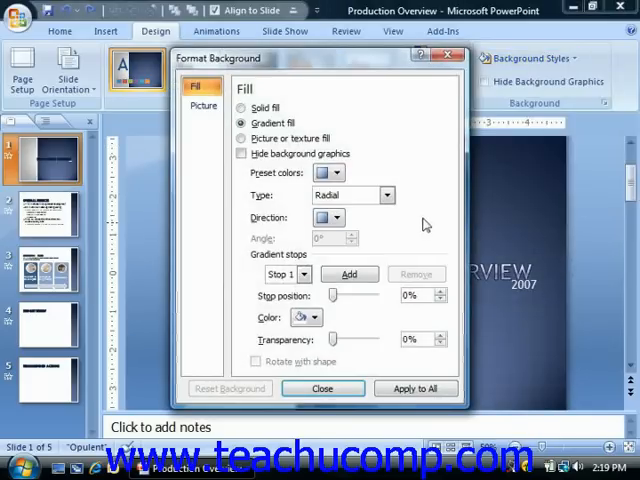
{"action": "mouse_move", "coordinate": [410, 220]}
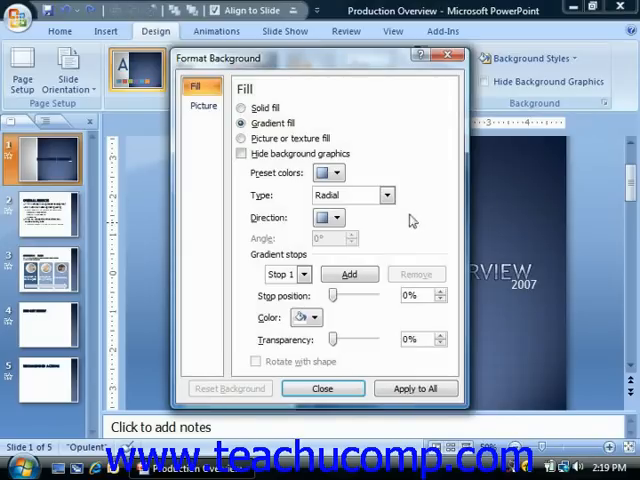
{"action": "mouse_move", "coordinate": [296, 170]}
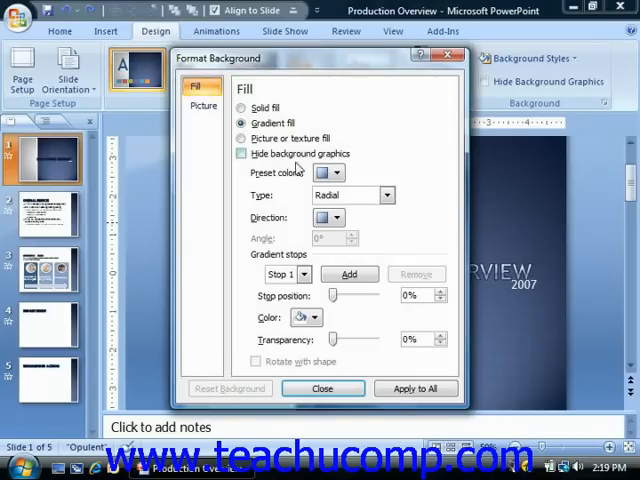
{"action": "left_click", "coordinate": [240, 138]}
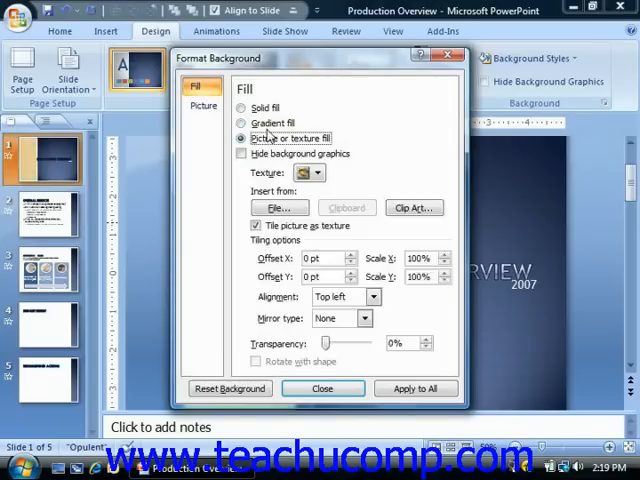
{"action": "left_click", "coordinate": [242, 122]}
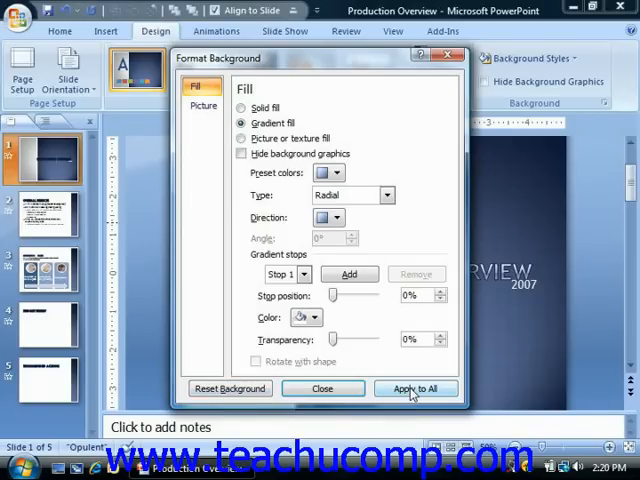
{"action": "mouse_move", "coordinate": [322, 388]}
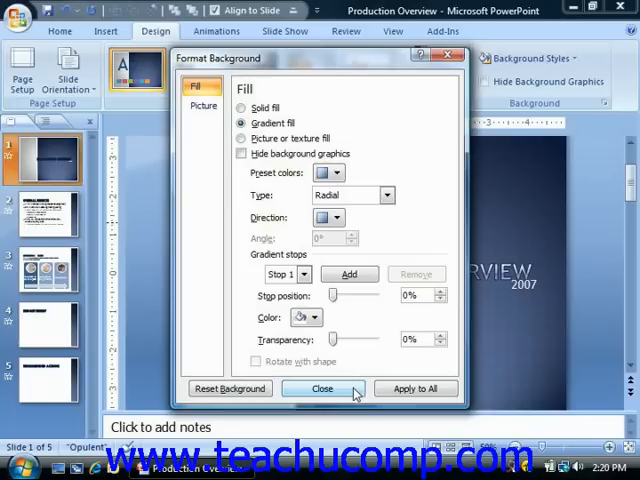
Dismiss Format Background, then hide and re-show the theme's background graphics via Hide Background Graphics
{"action": "left_click", "coordinate": [324, 388]}
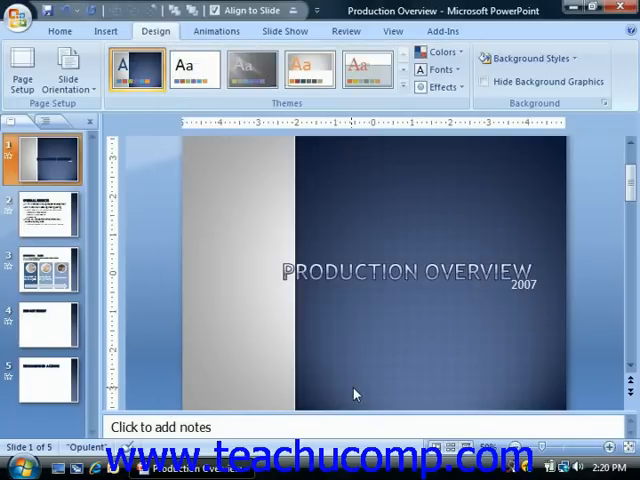
{"action": "mouse_move", "coordinate": [504, 344]}
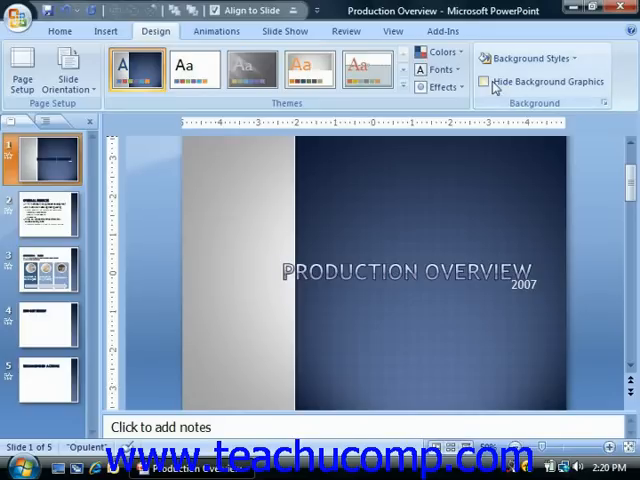
{"action": "mouse_move", "coordinate": [486, 80]}
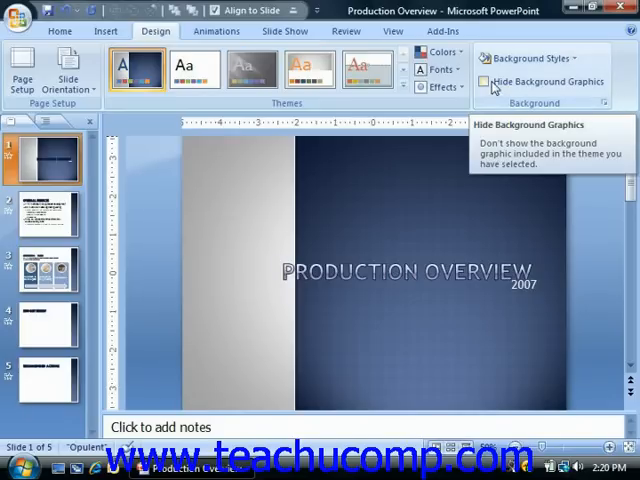
{"action": "left_click", "coordinate": [488, 80]}
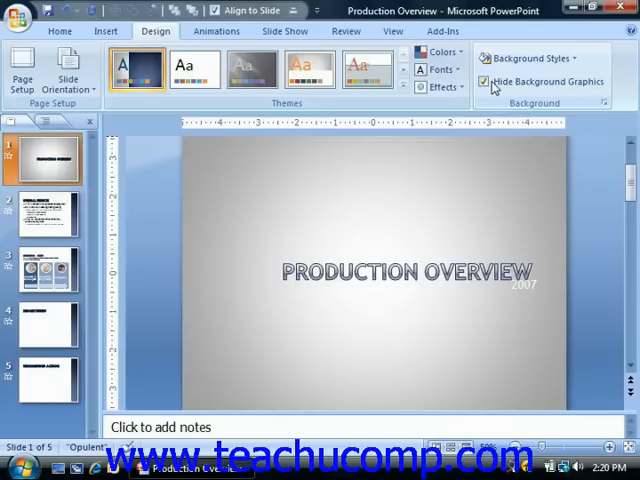
{"action": "left_click", "coordinate": [484, 82]}
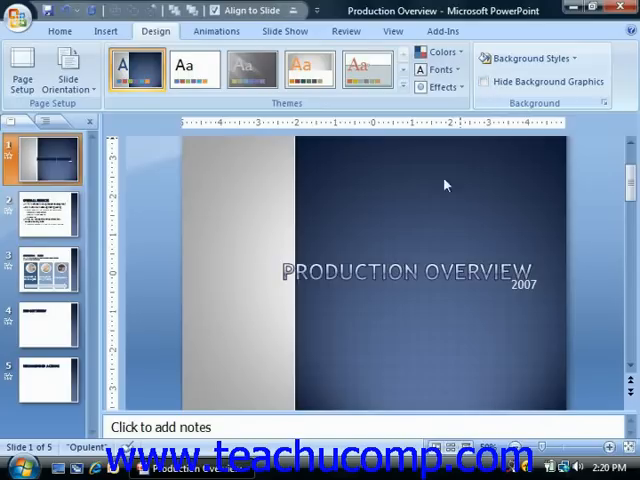